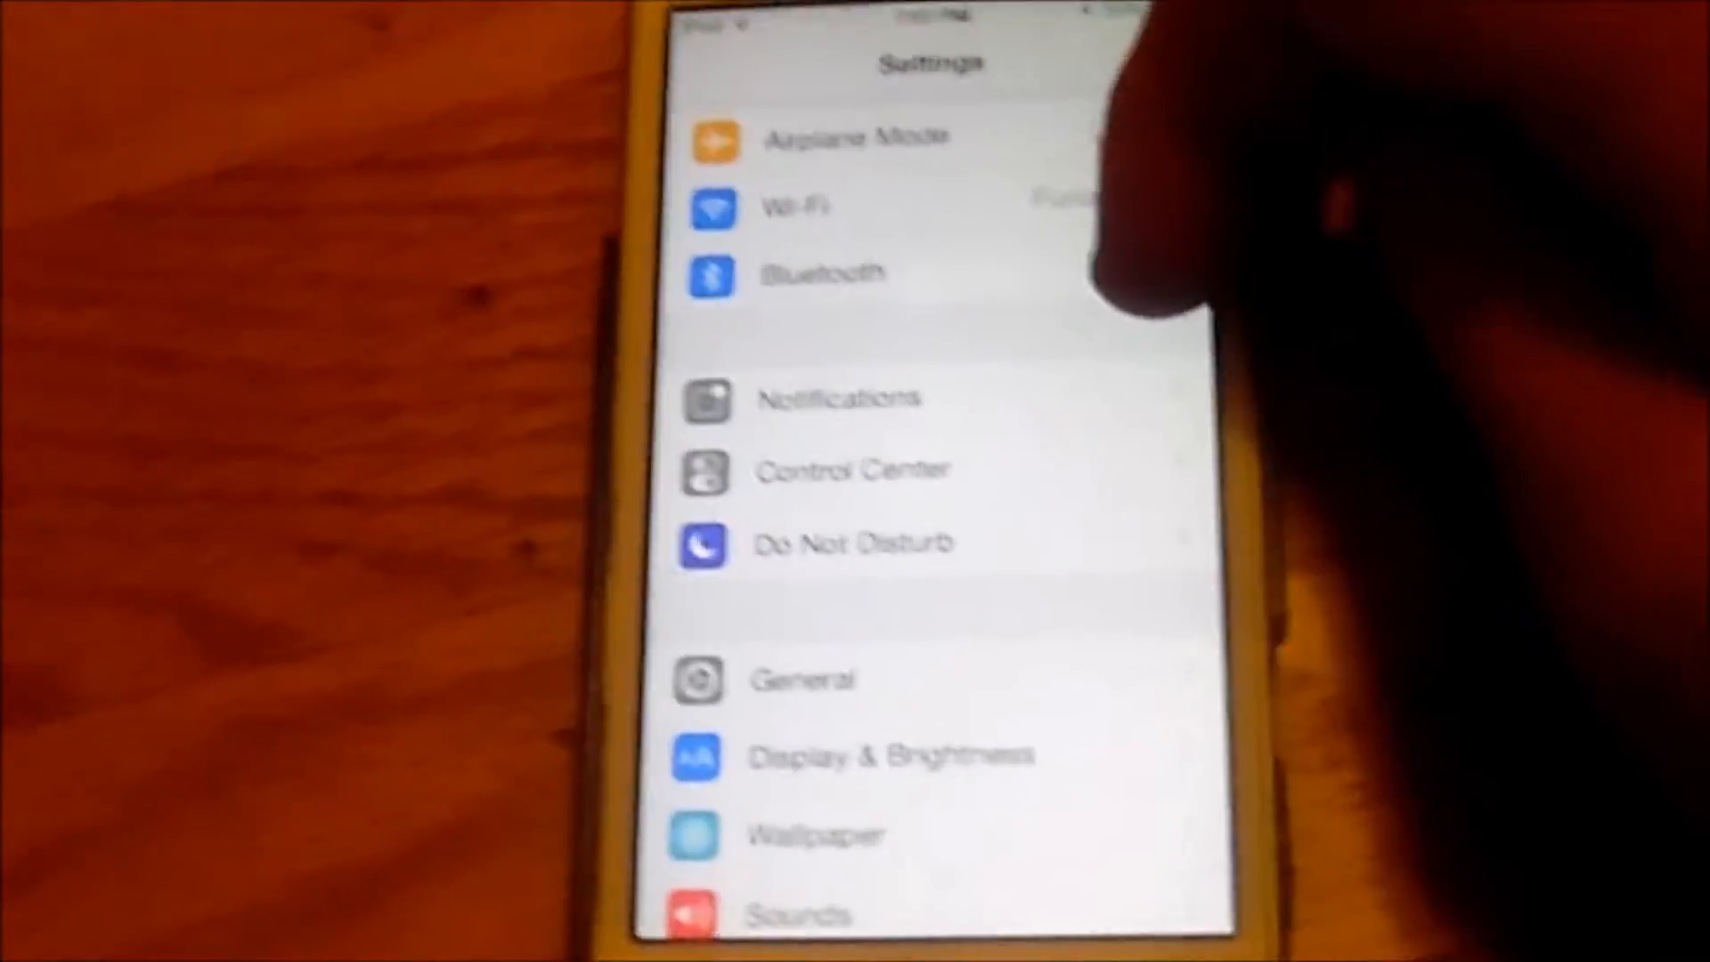
Scroll down the Settings list to reach the Sounds page.
scroll("down", 3)
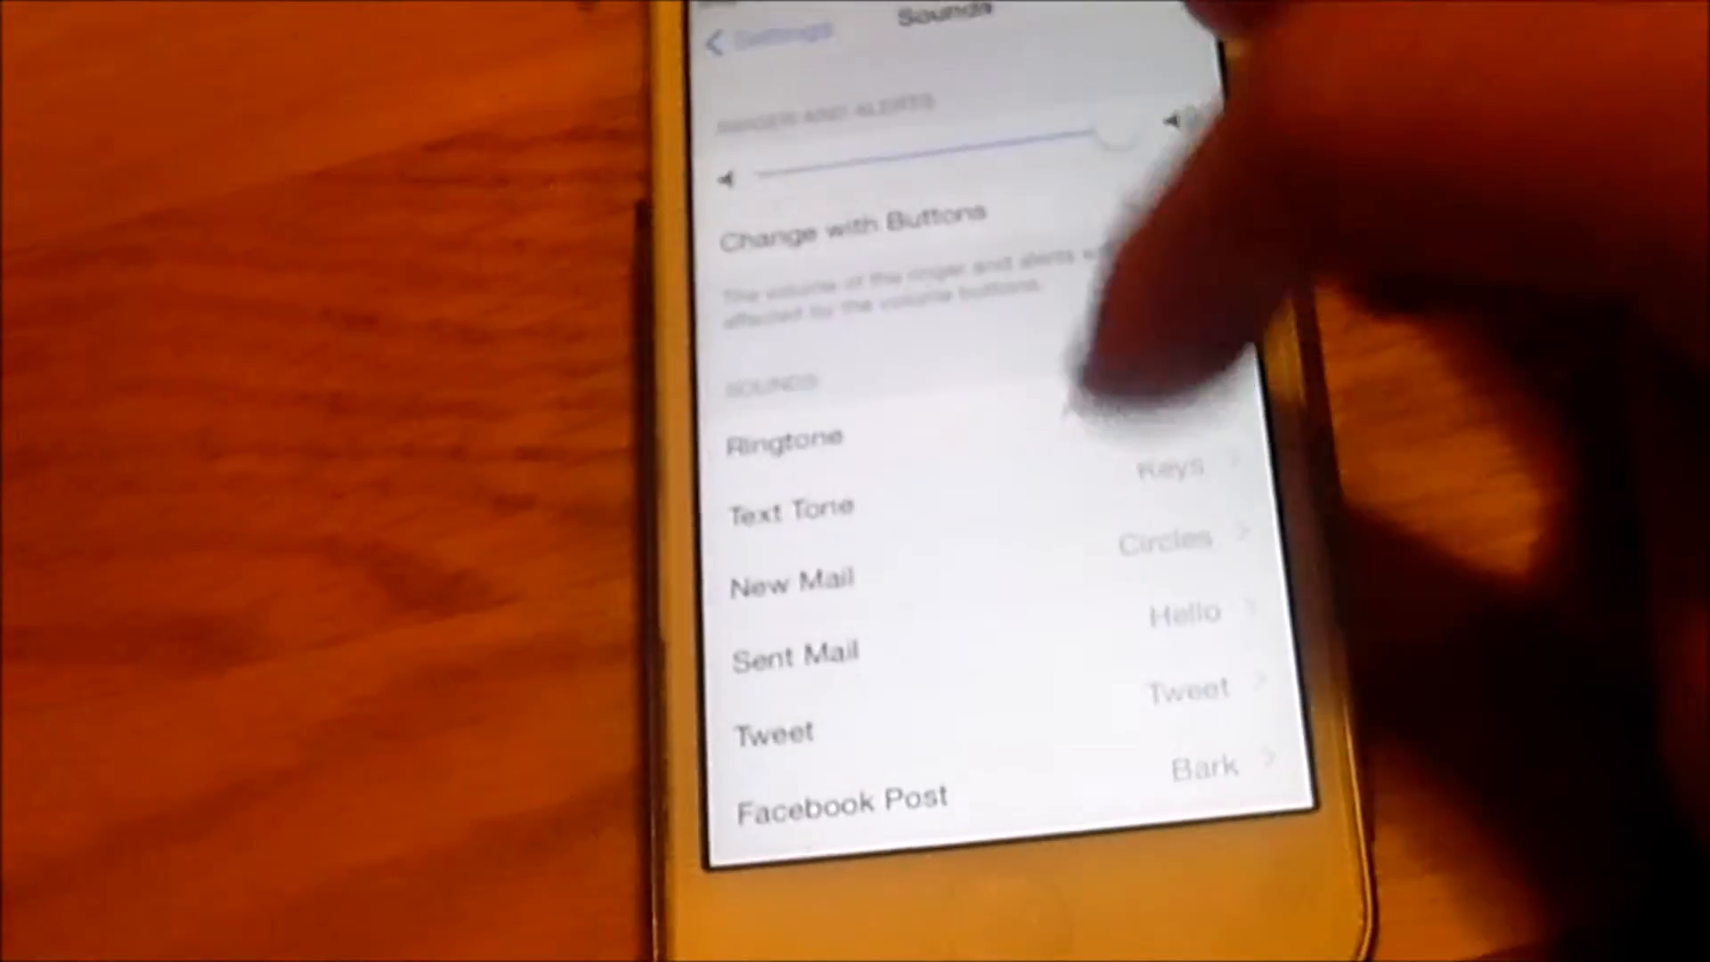
Open the Text Tone list, where Classic is currently checked.
left_click(786, 437)
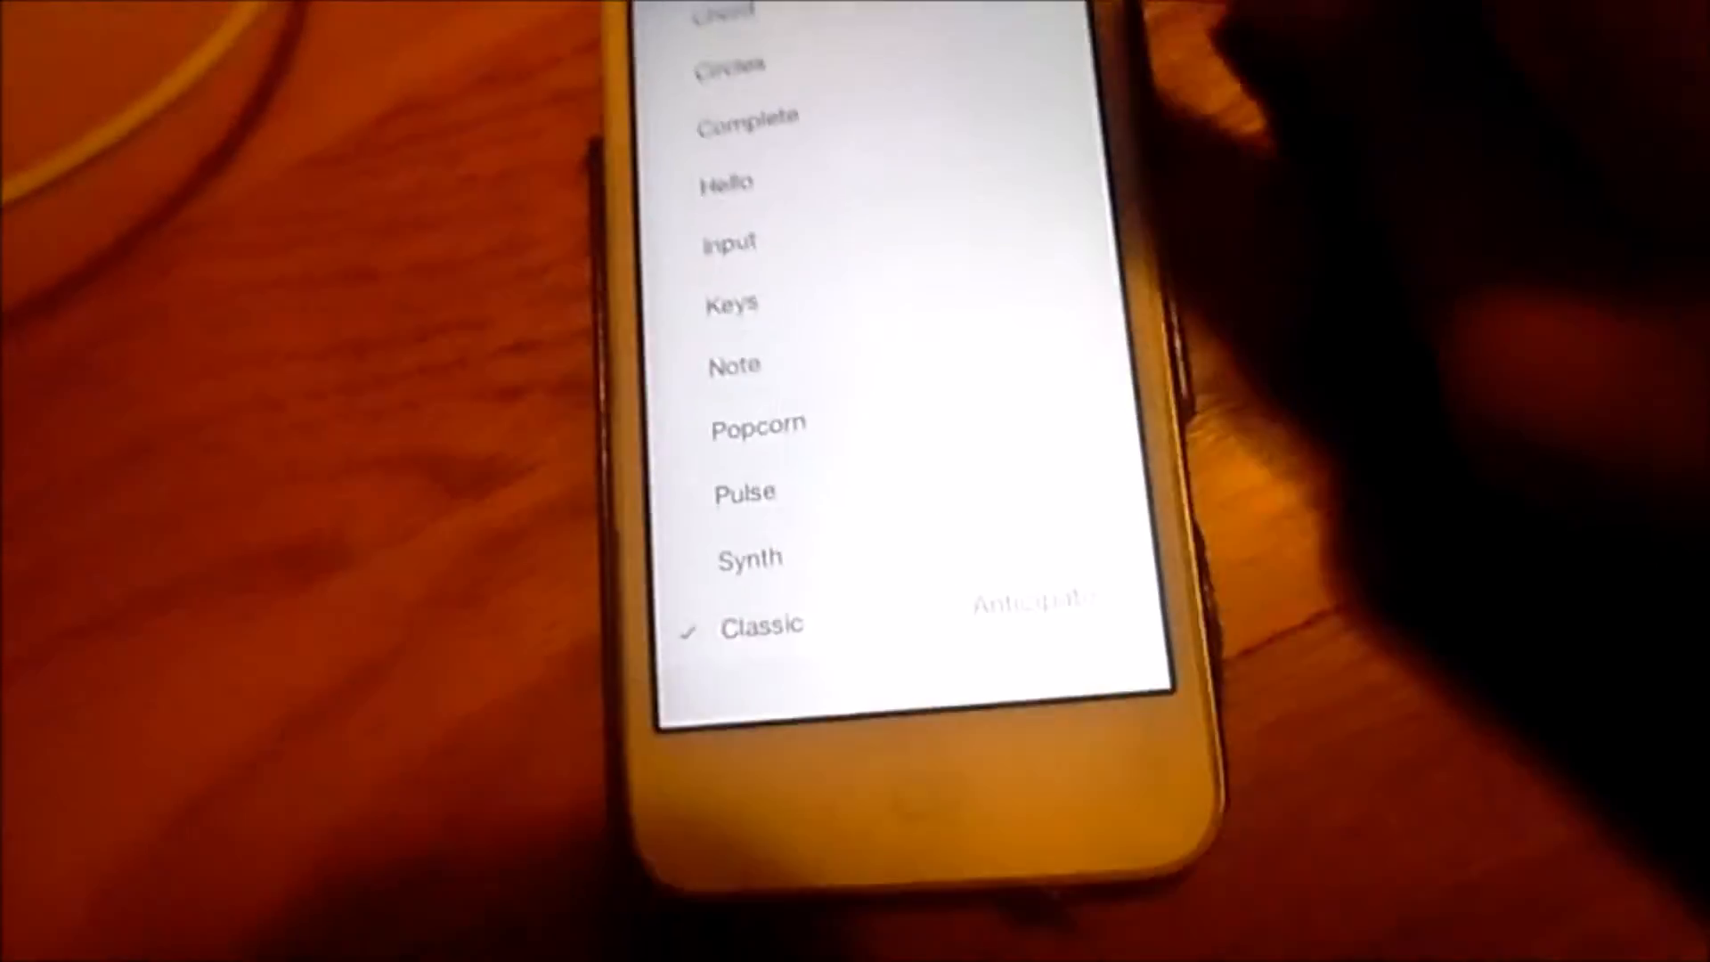
Select Keys in the tone list, replacing Classic.
left_click(825, 265)
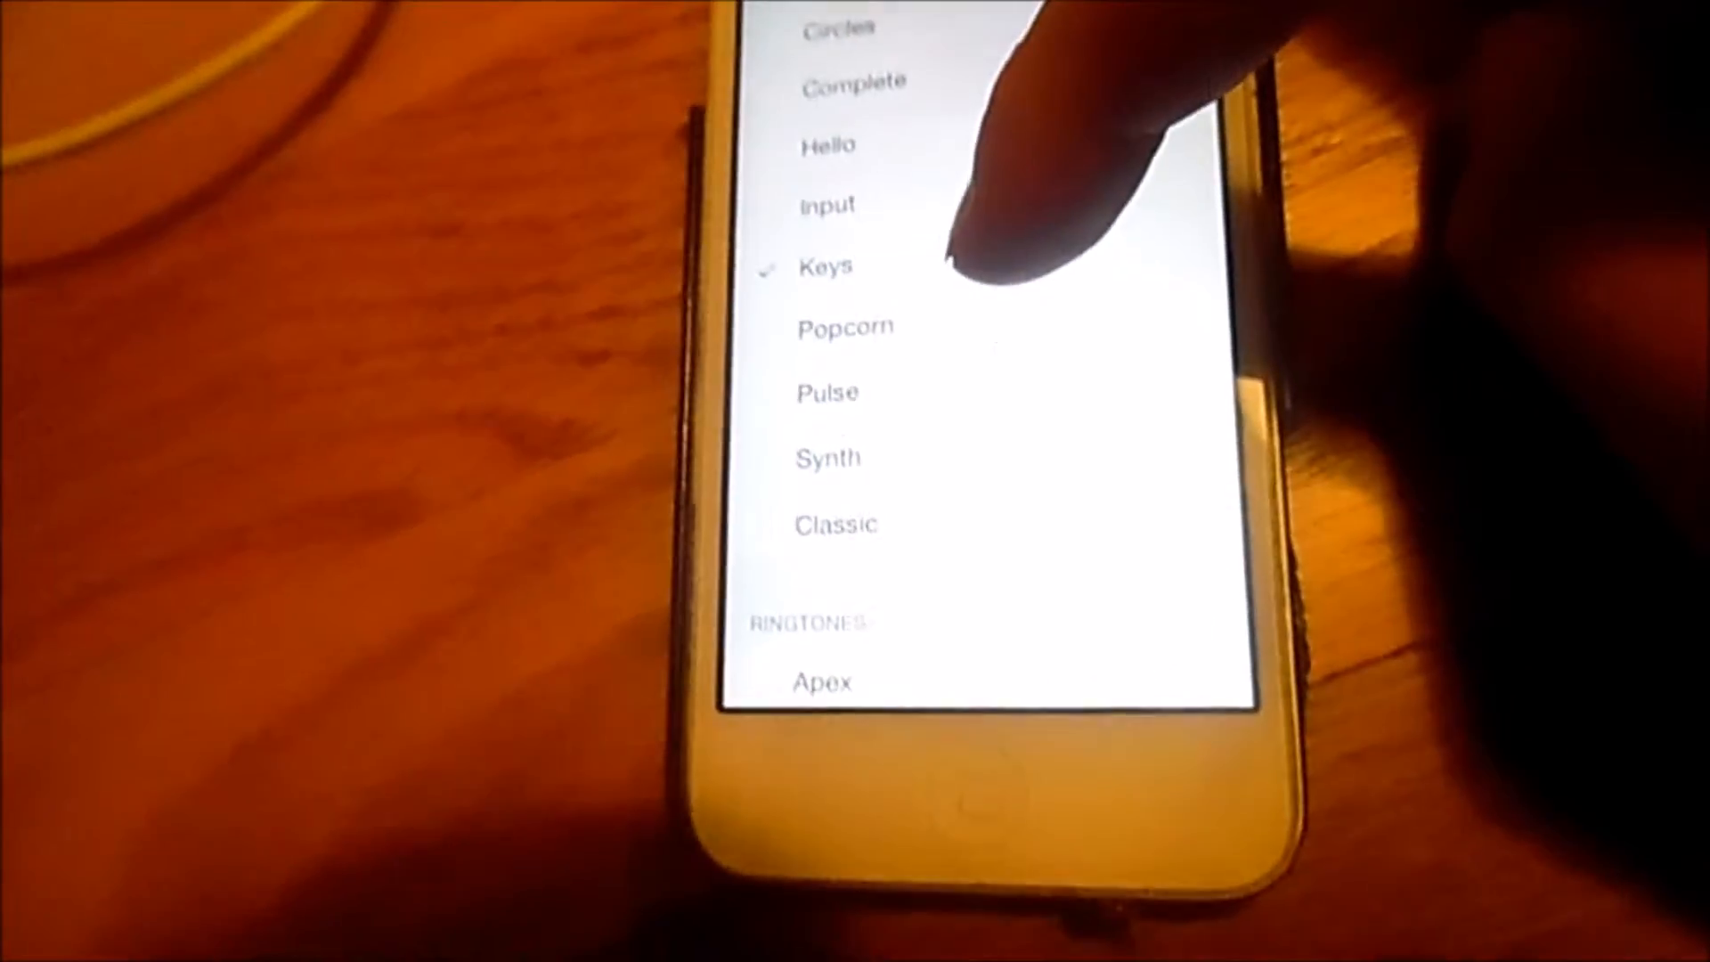